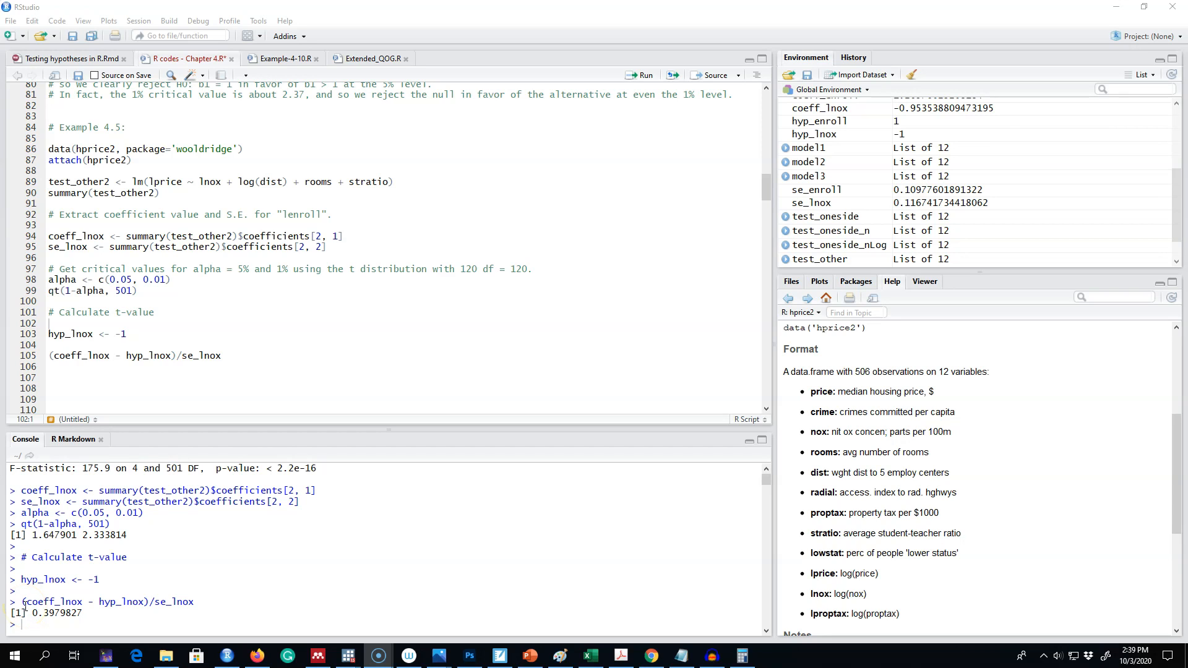
Step: Review the whiteboard notes and locate lprice in the regression formula of the script
click(498, 656)
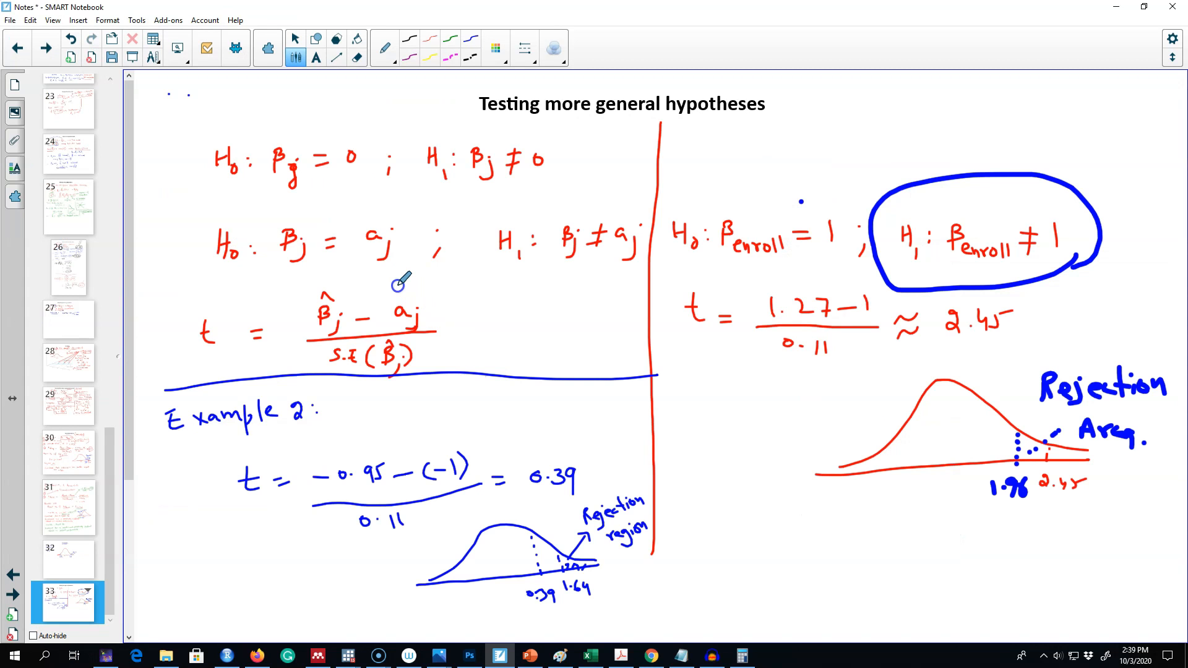
mouse_move(329, 196)
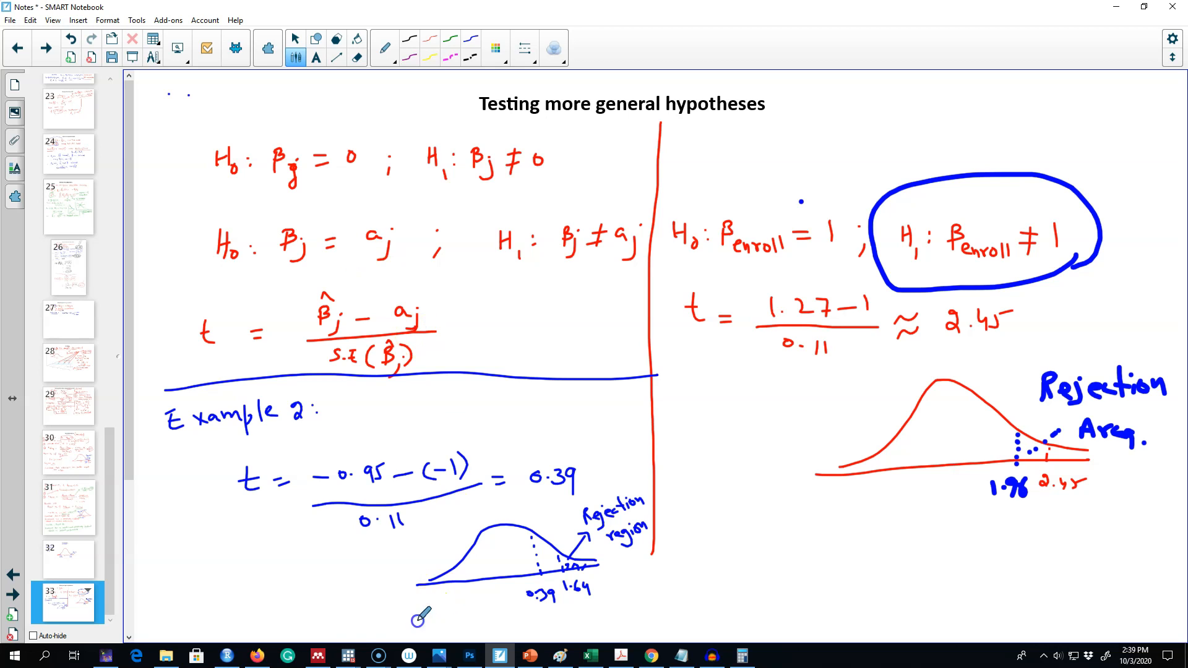
click(227, 656)
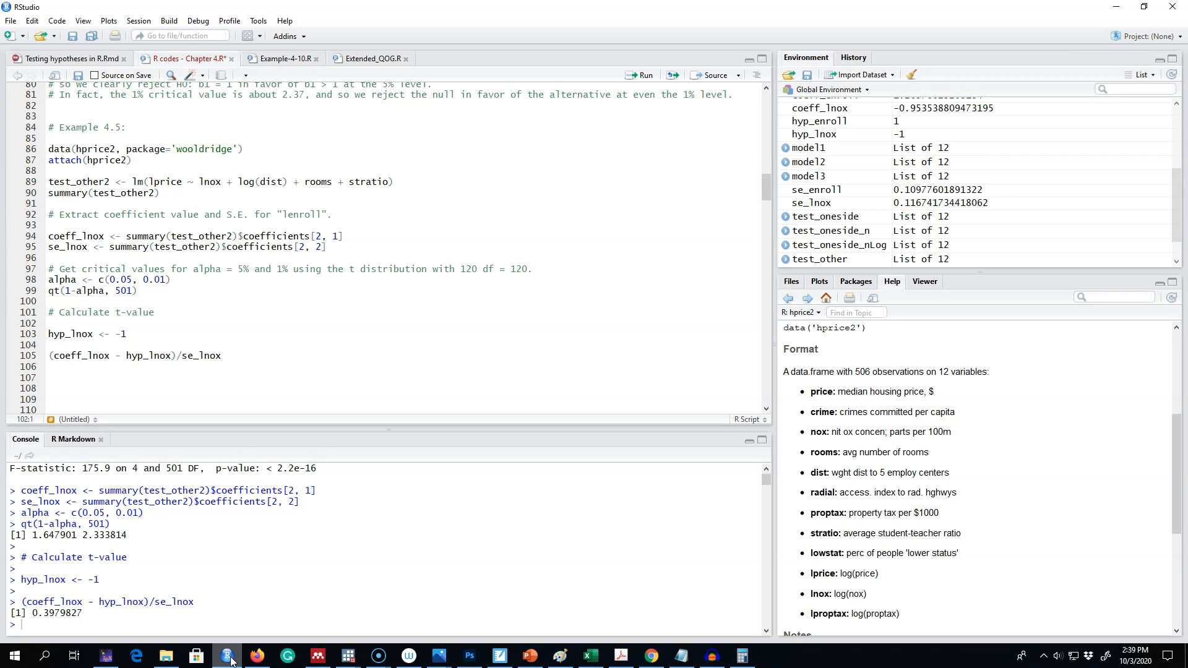
click(196, 184)
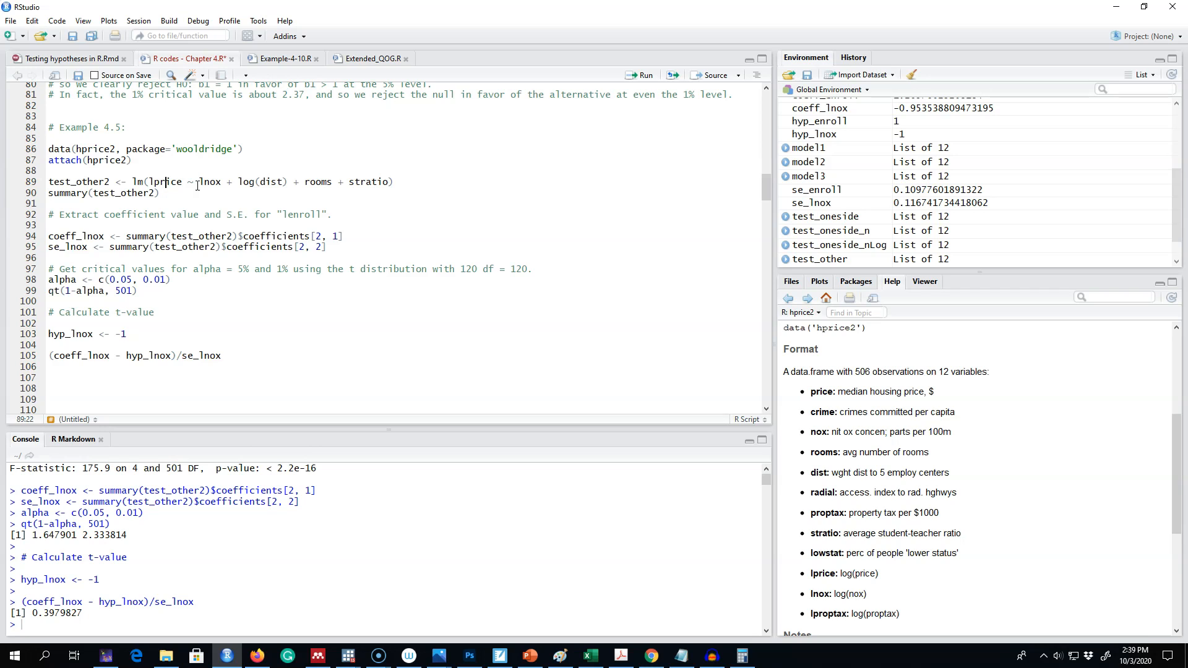
double_click(210, 182)
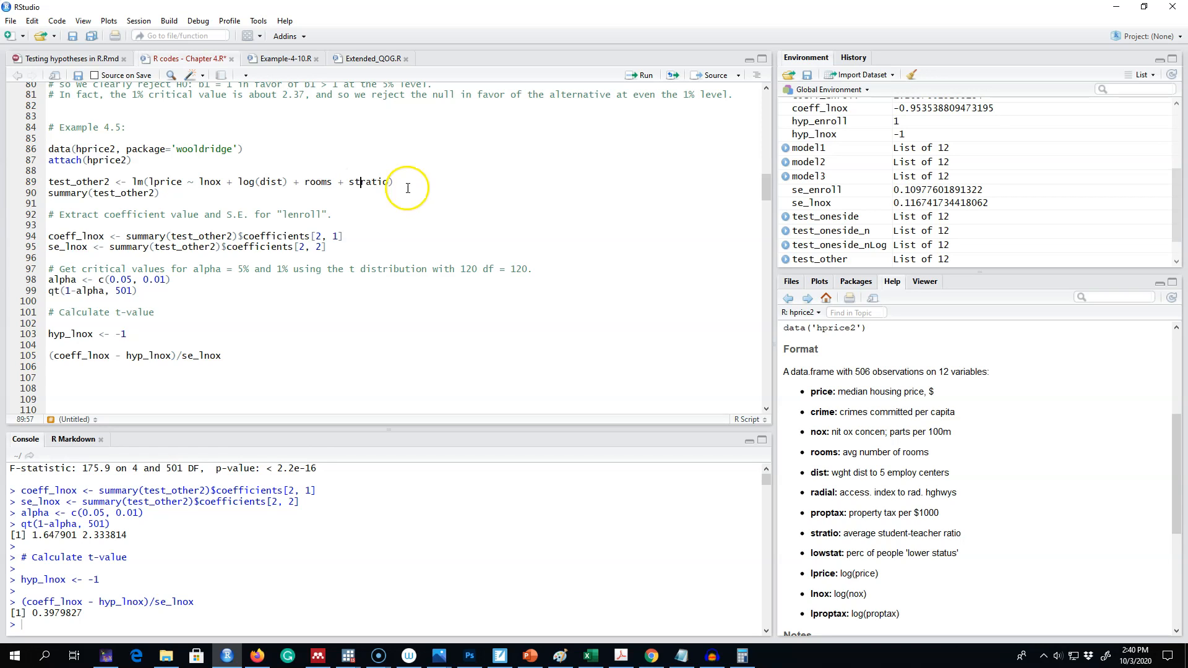
mouse_move(370, 187)
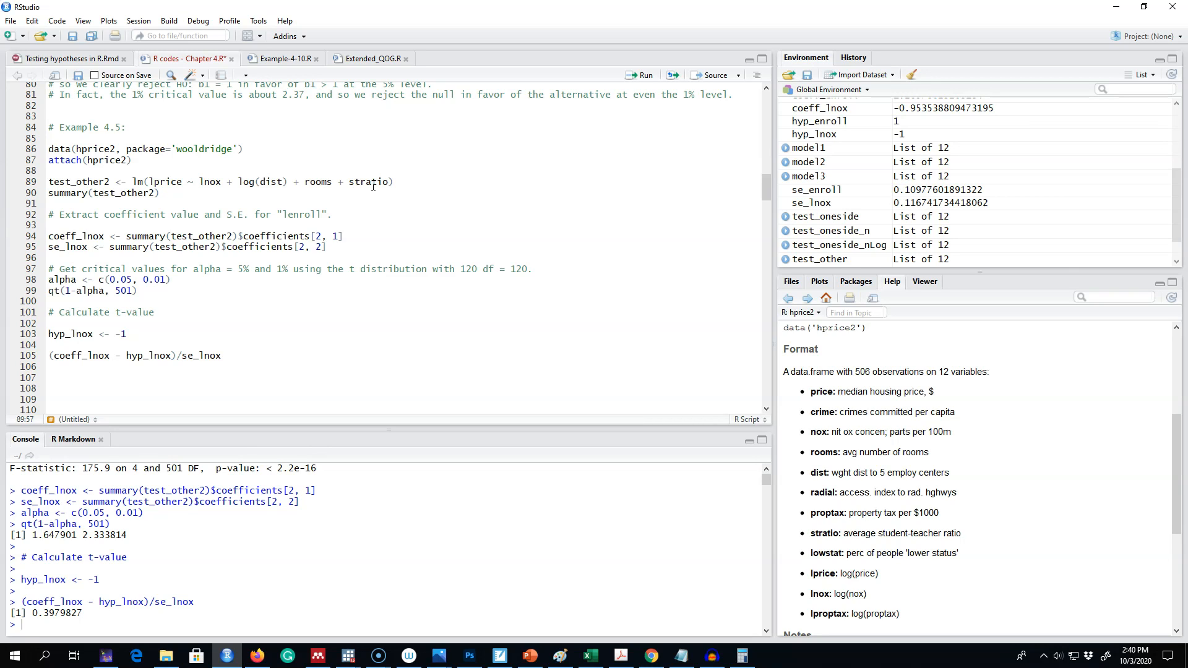
Step: Run the hprice2 data loading and log house-price regression lines to show the coefficient summary
drag(48, 148, 160, 193)
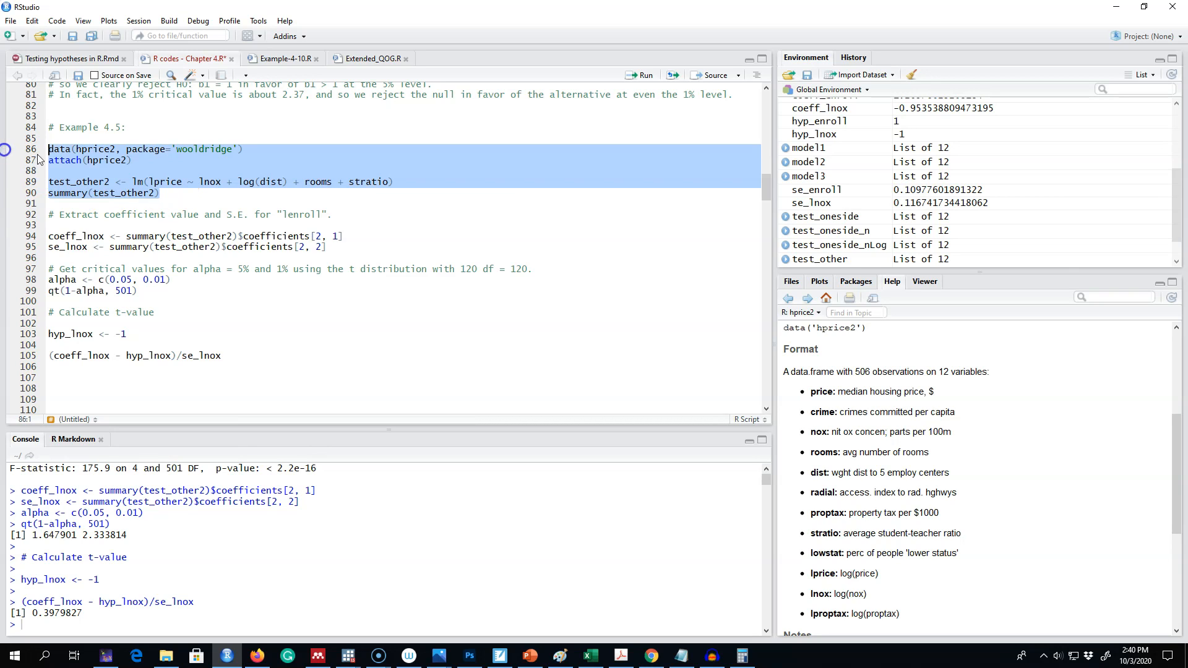
click(646, 74)
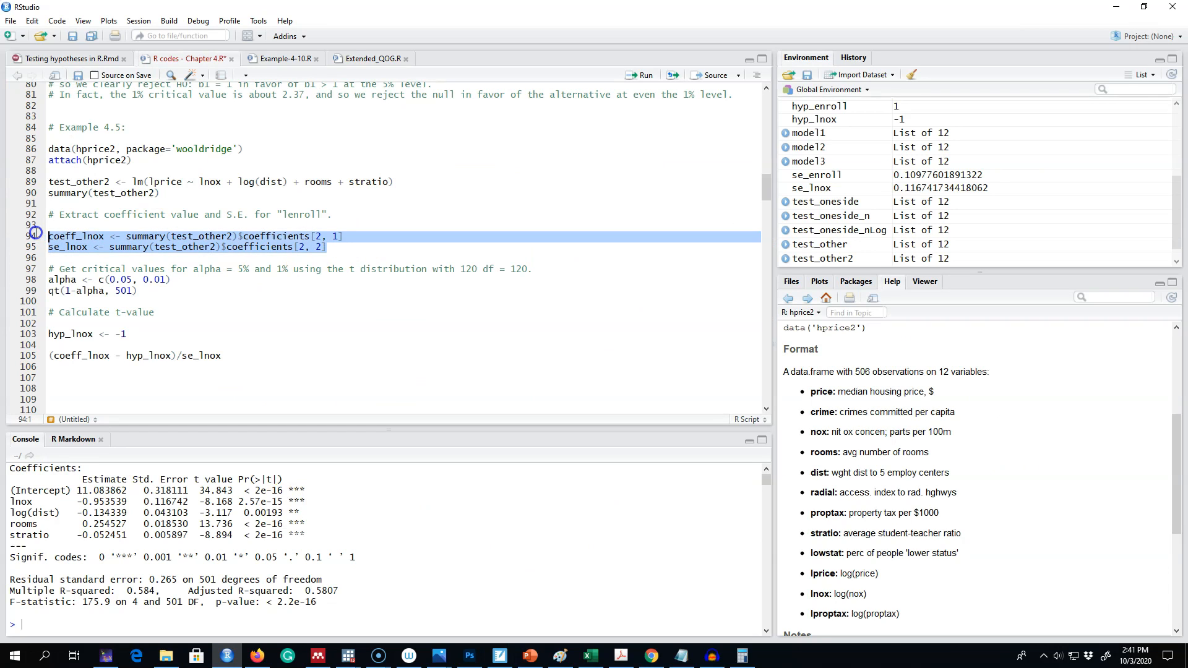
mouse_move(146, 460)
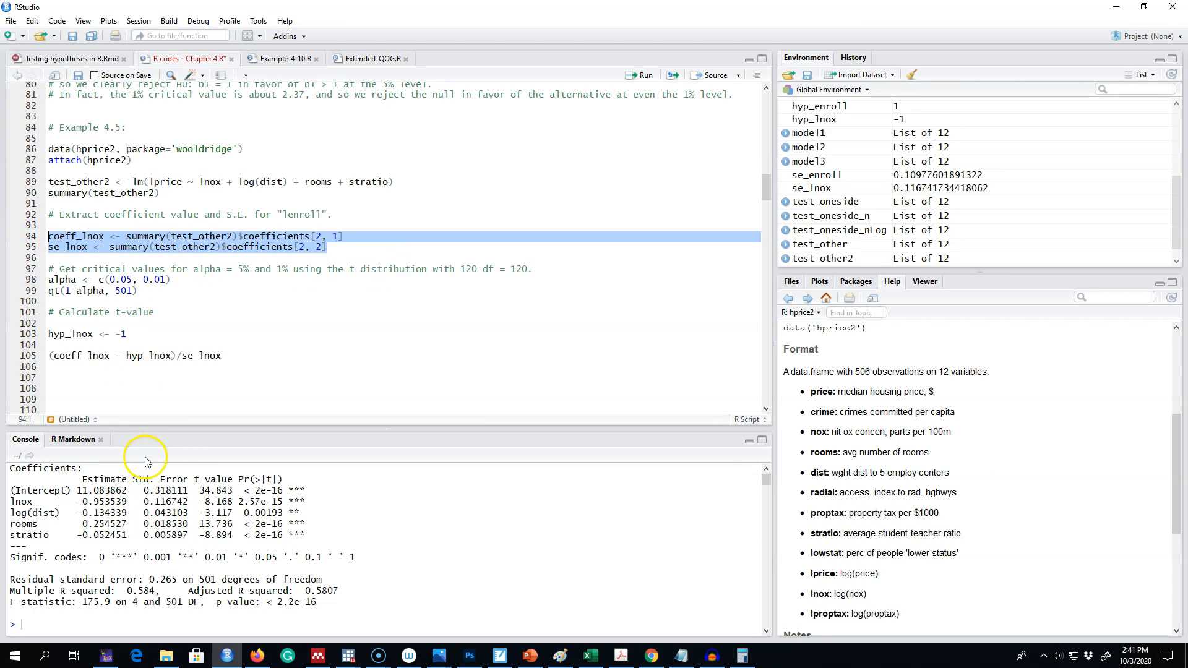
Step: Run the lnox coefficient and standard error extraction, giving t-value 0.3979827 against −1
double_click(163, 501)
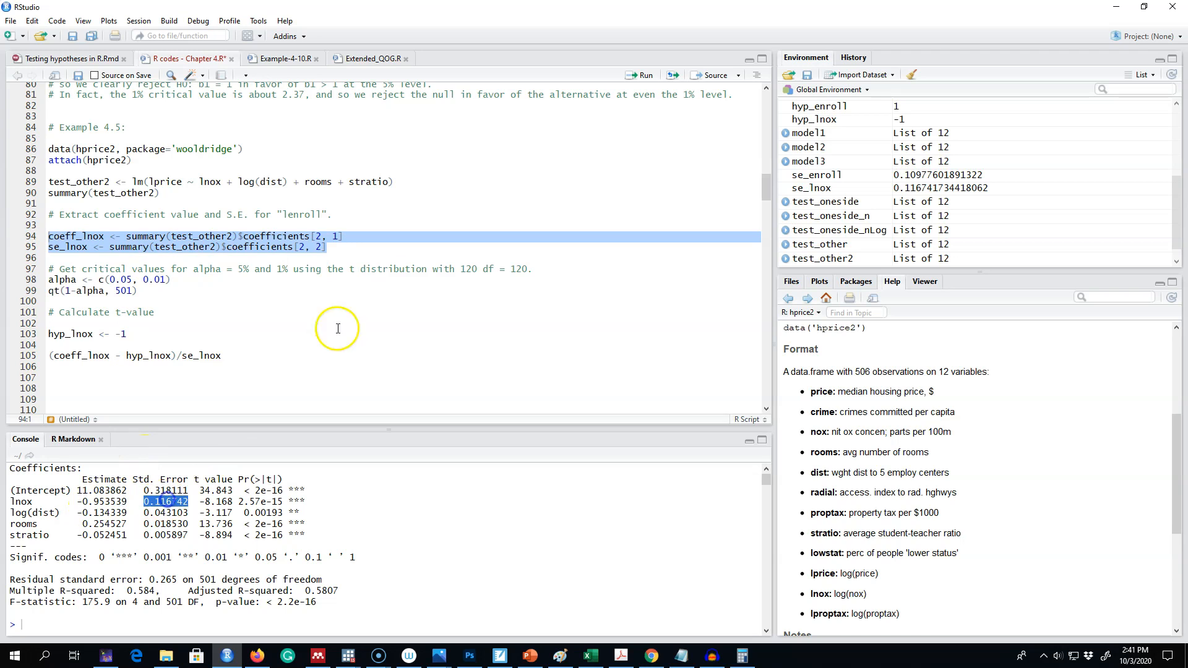
click(639, 74)
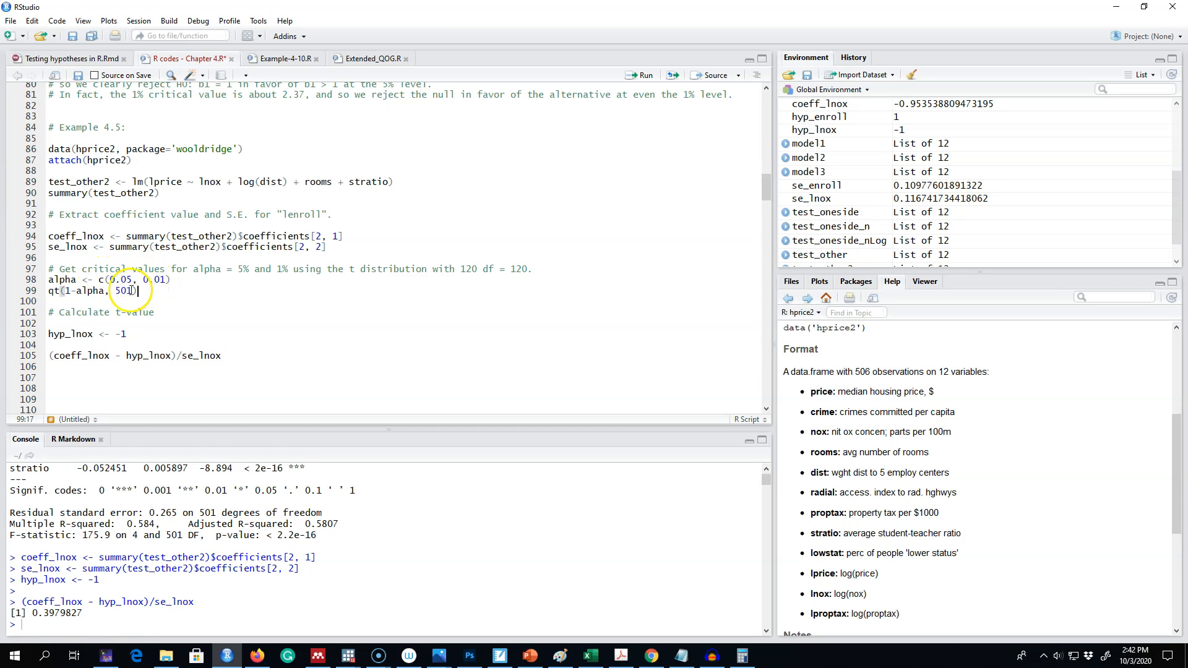
Step: Run the alpha and qt lines for the 5% and 1% critical values with 501 degrees of freedom
double_click(123, 290)
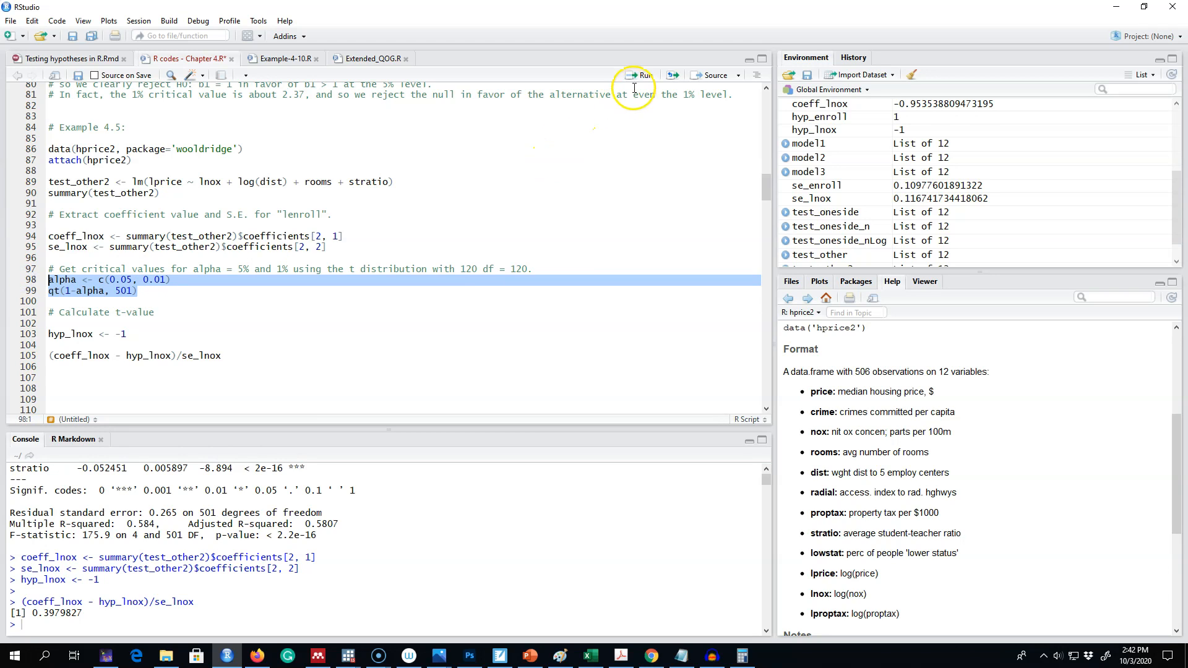
click(641, 75)
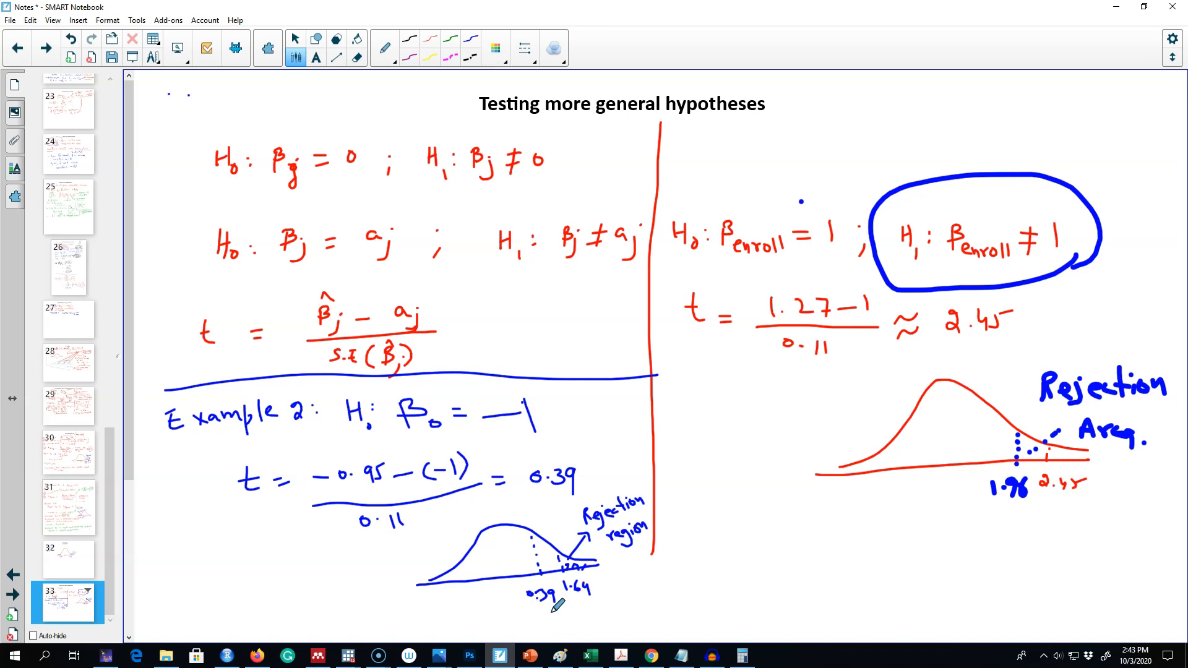
mouse_move(411, 454)
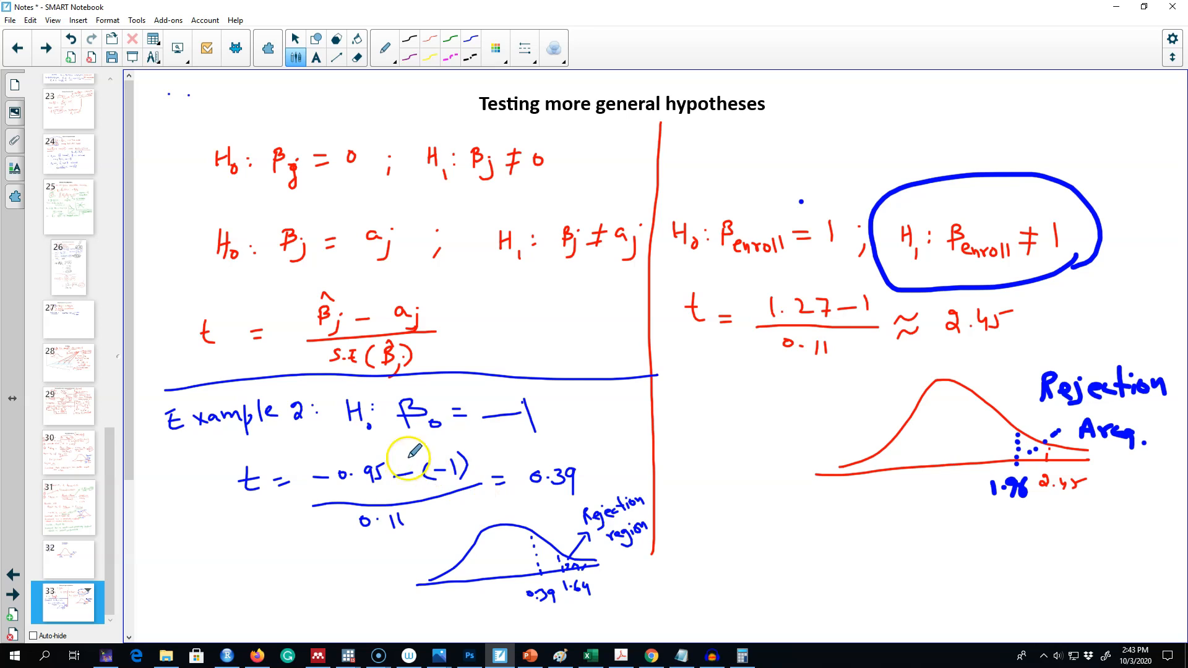
mouse_move(474, 378)
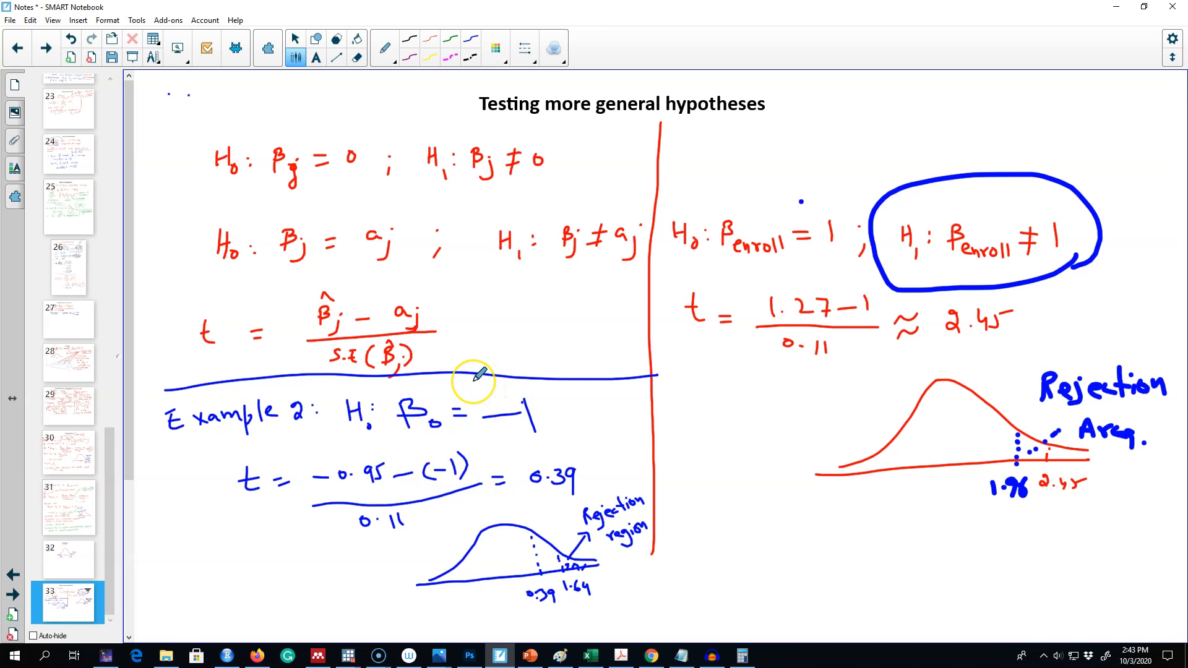